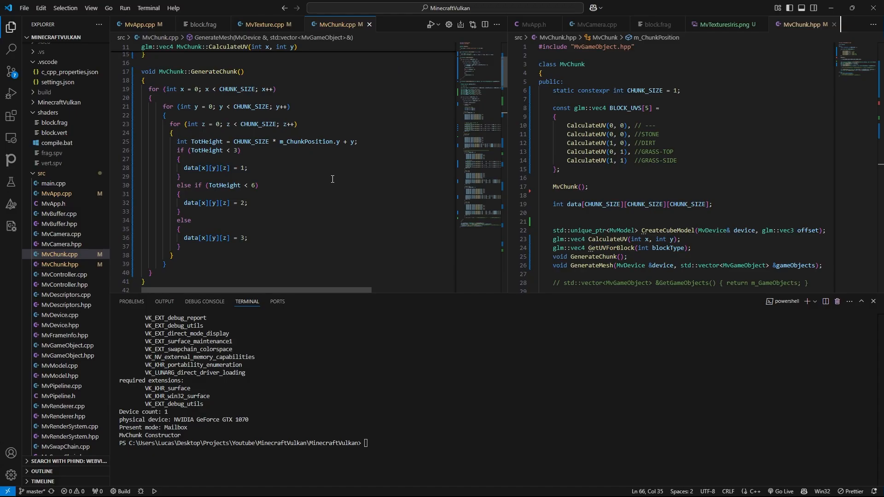
Step: Run MvGame to view the grass-textured chunk terrain, then close the game window
left_click(212, 150)
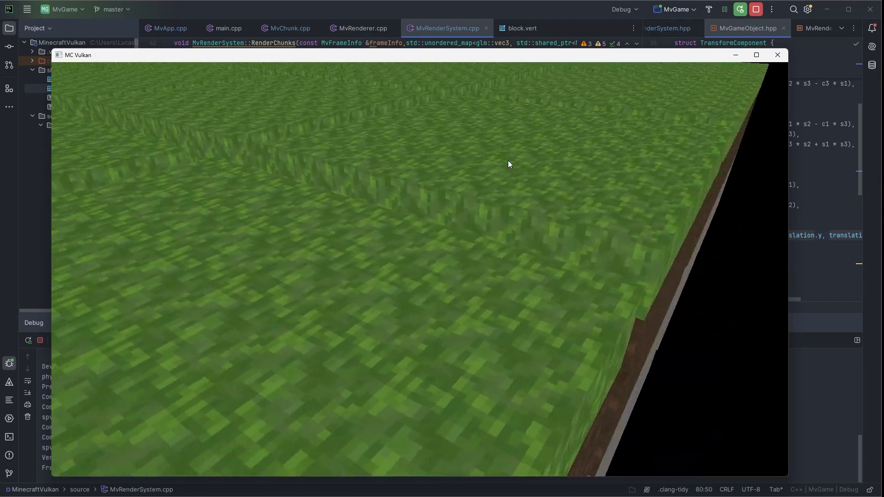
left_click(778, 55)
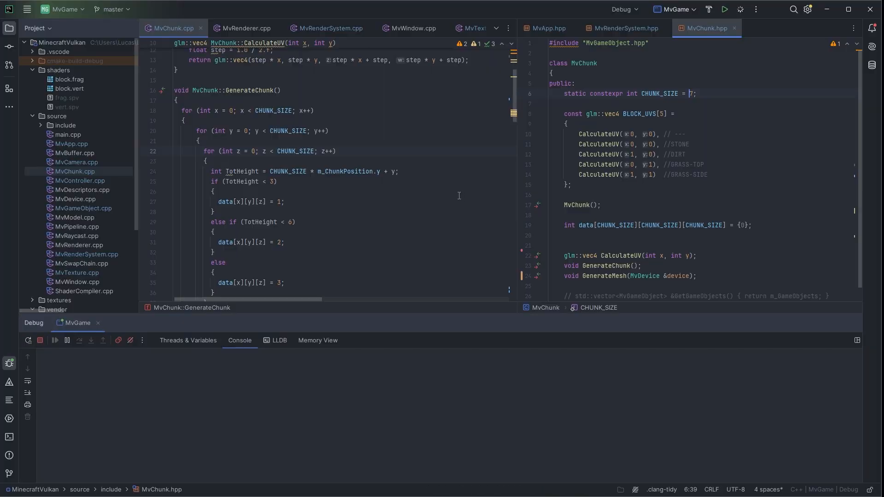
left_click(724, 10)
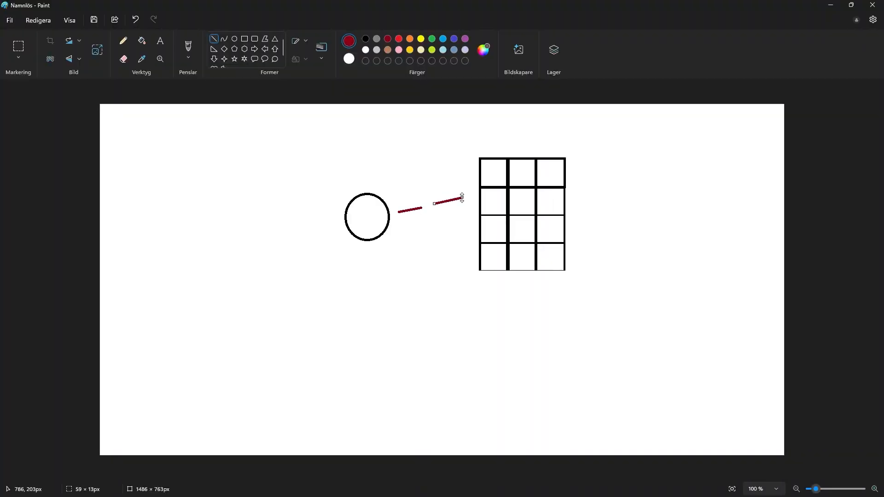
Step: Pick a shape tool in Paint for the ray-toward-blocks sketch
left_click(124, 40)
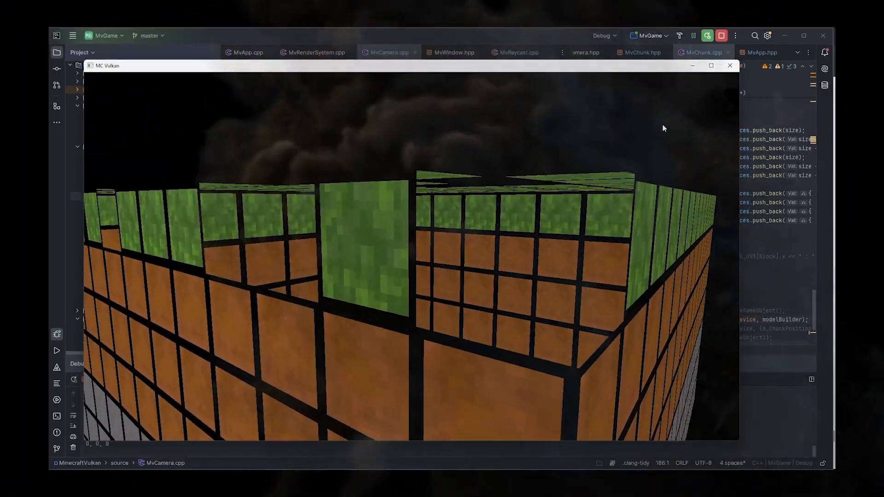
Step: Close the MC Vulkan game window after breaking blocks and return to CLion
left_click(730, 65)
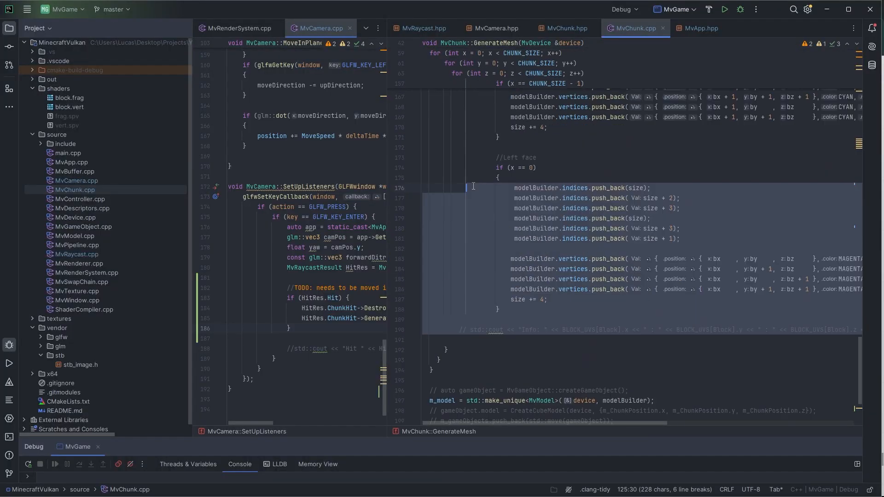
left_click(724, 9)
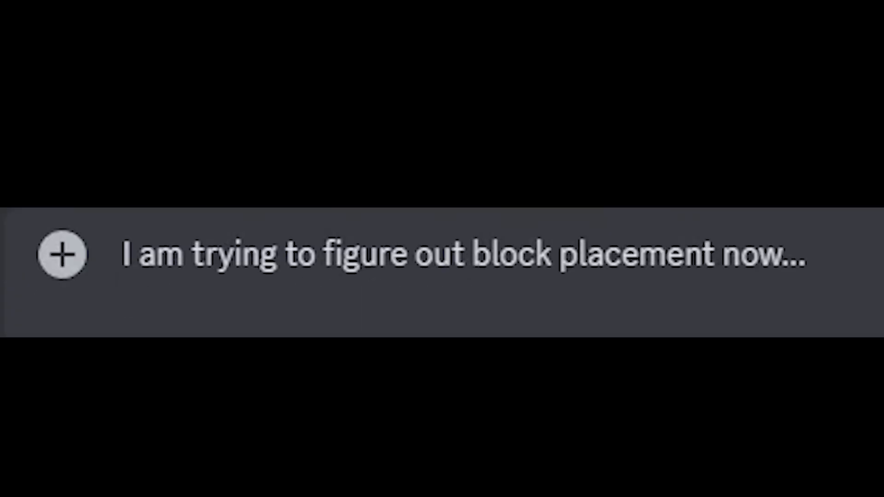
Step: Type 'Could somebody give me some pointers?' into the Discord message
type("Could somebody give me some pointers?")
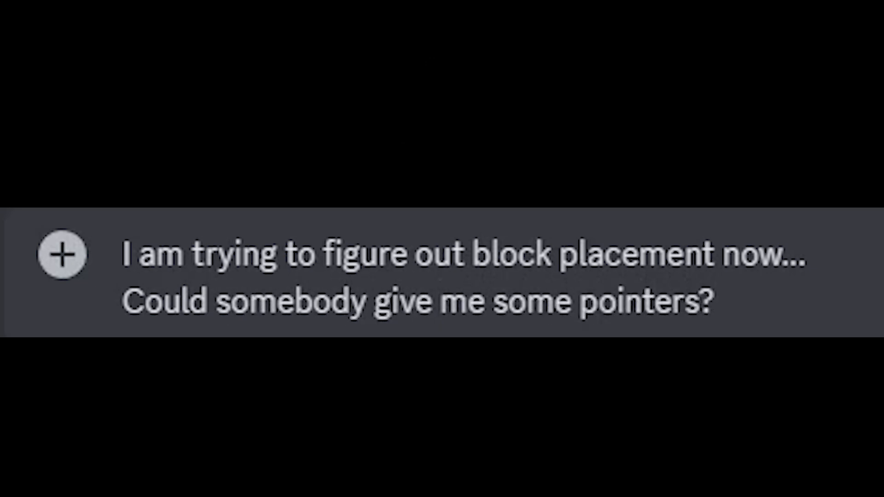